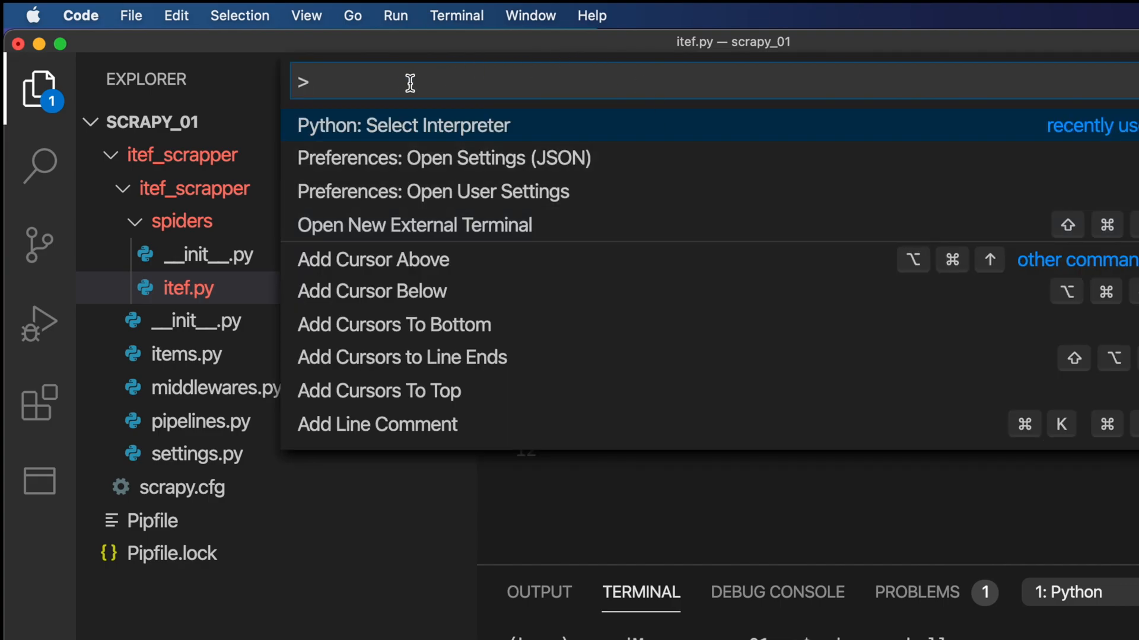
{"action": "mouse_move", "coordinate": [823, 222]}
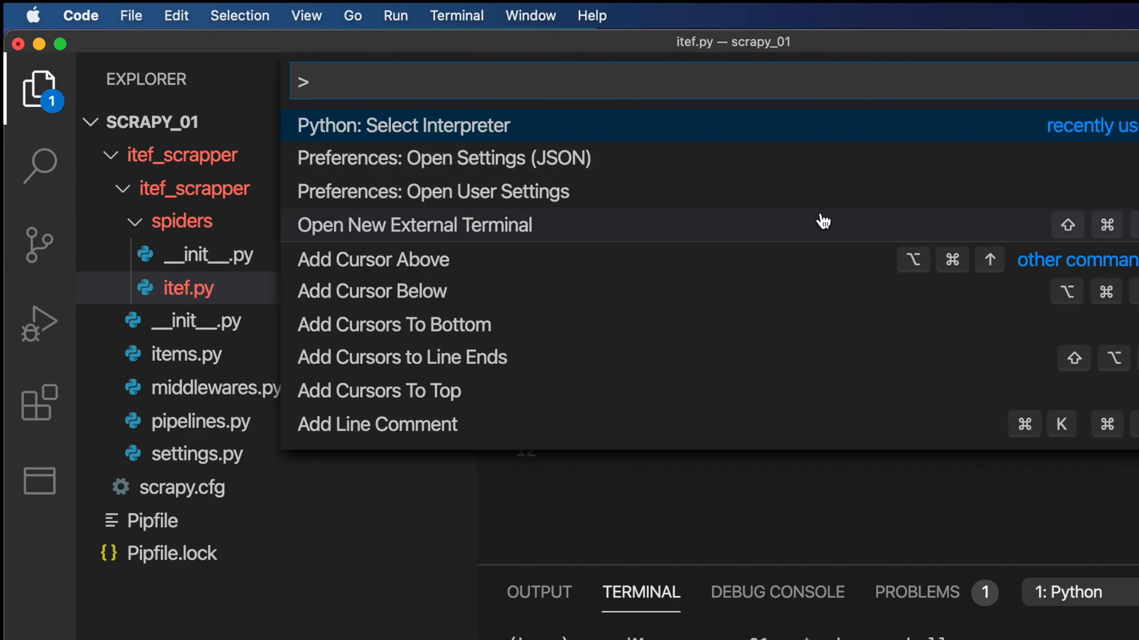
{"action": "mouse_move", "coordinate": [422, 131]}
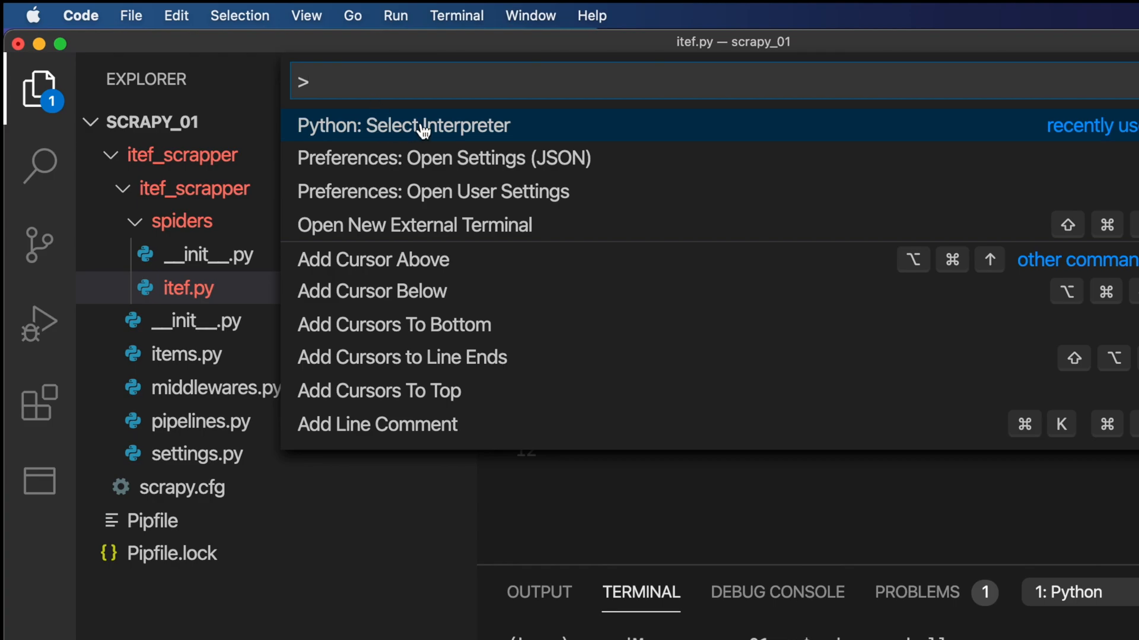
{"action": "mouse_move", "coordinate": [398, 82]}
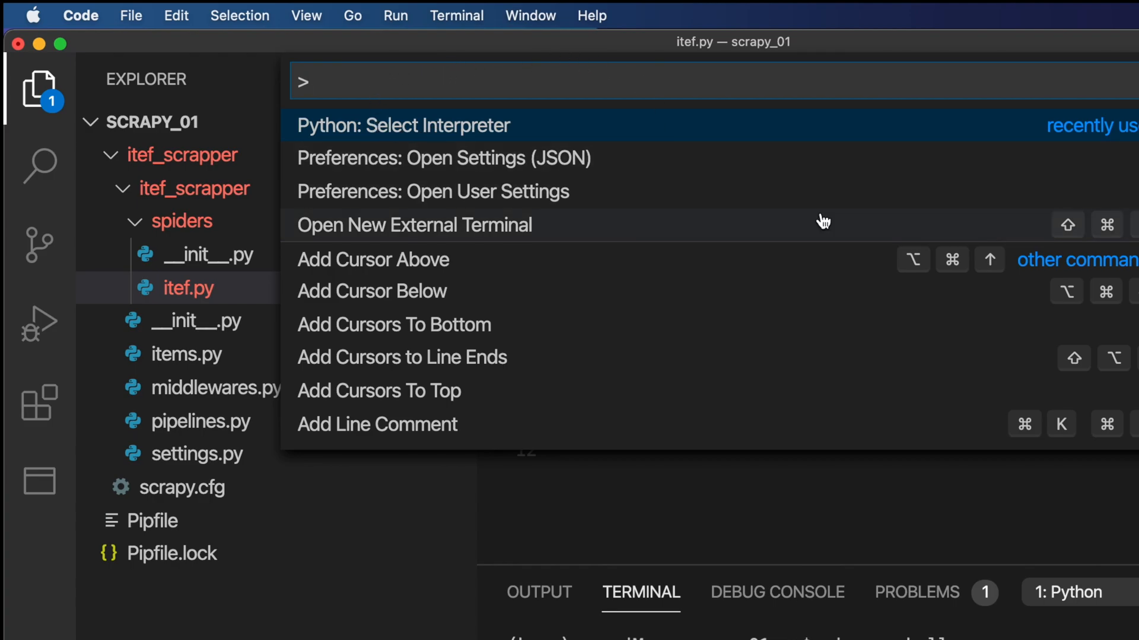
{"action": "mouse_move", "coordinate": [435, 124]}
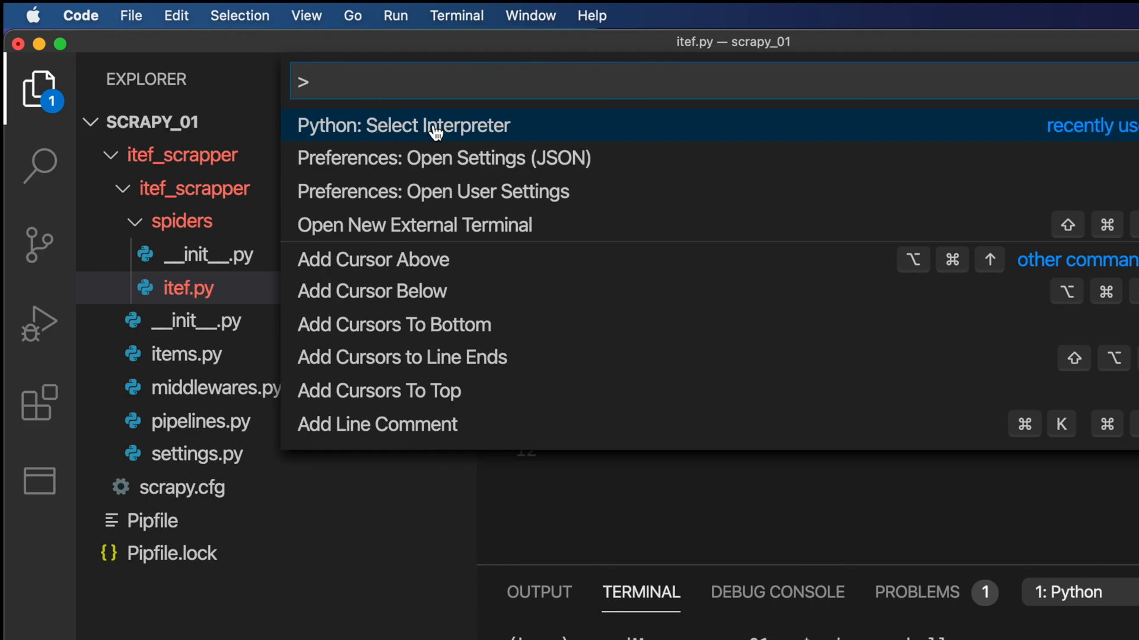
{"action": "mouse_move", "coordinate": [398, 81]}
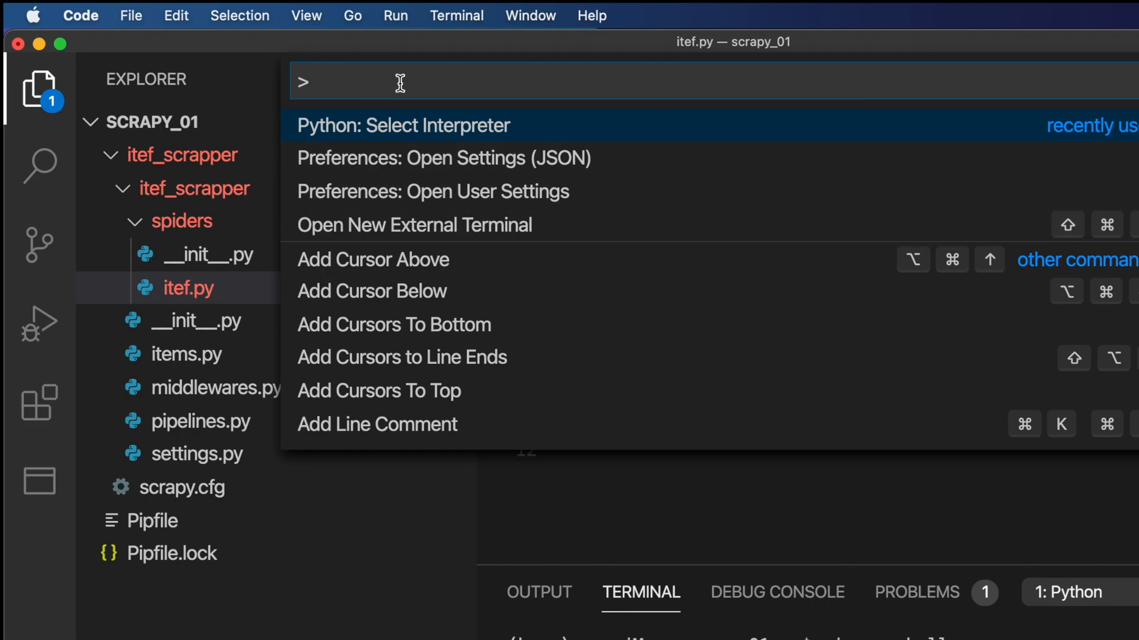
{"action": "mouse_move", "coordinate": [823, 222]}
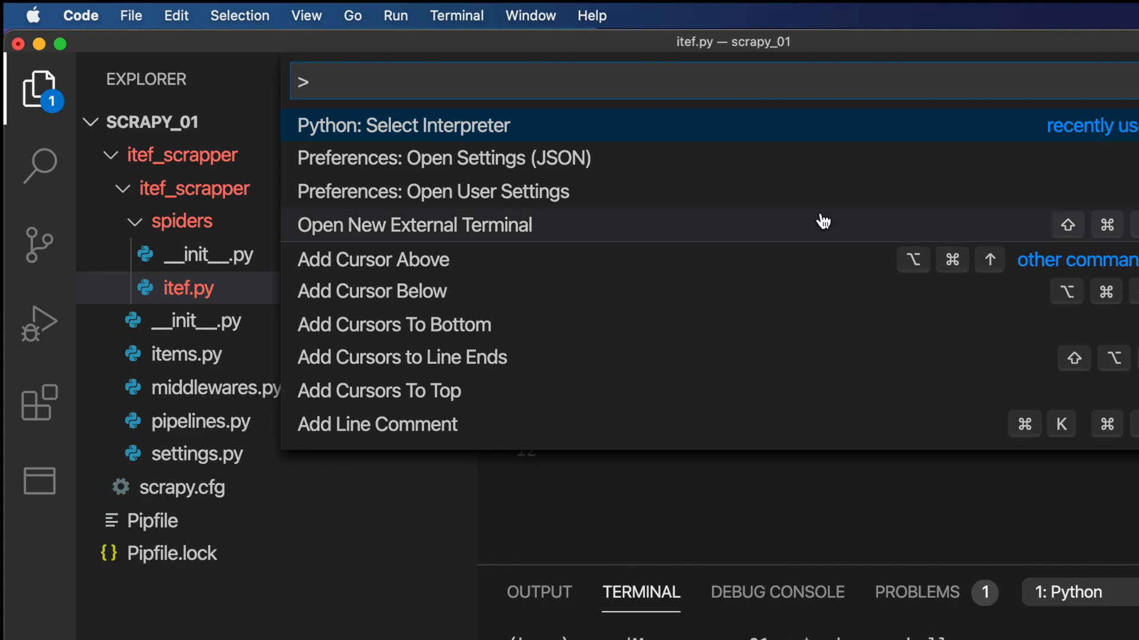
{"action": "mouse_move", "coordinate": [432, 131]}
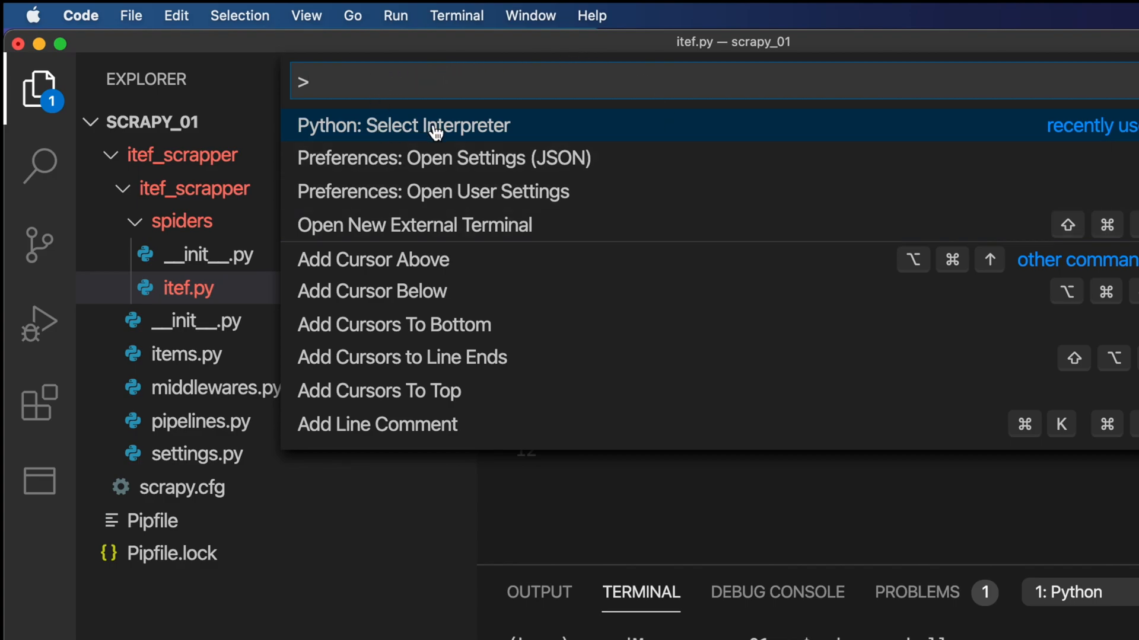
{"action": "mouse_move", "coordinate": [396, 82]}
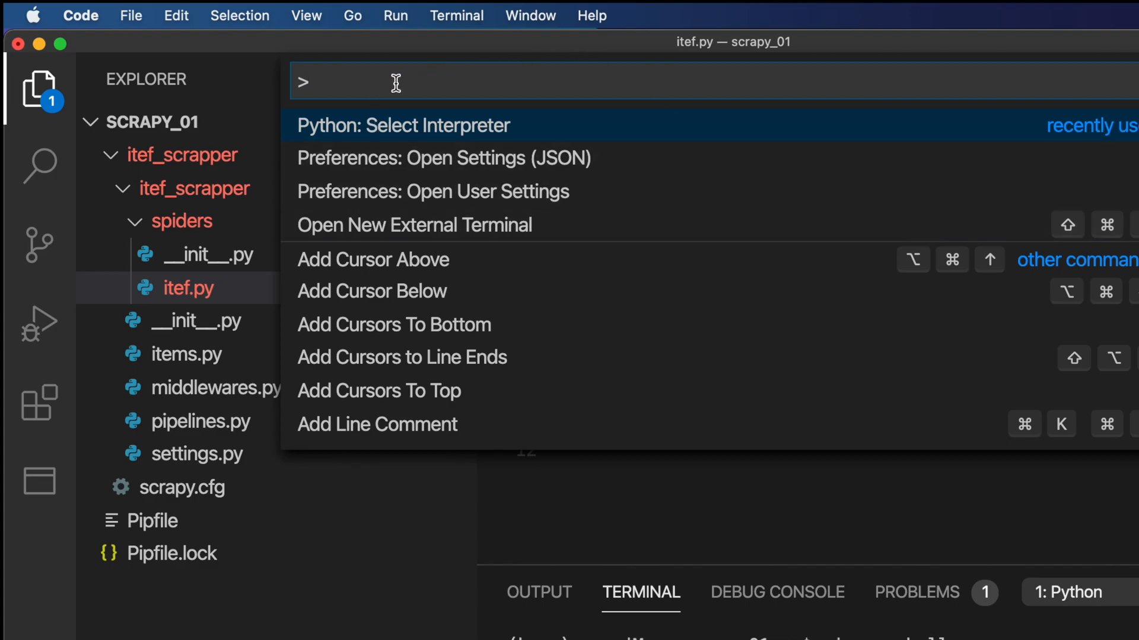
{"action": "mouse_move", "coordinate": [435, 130]}
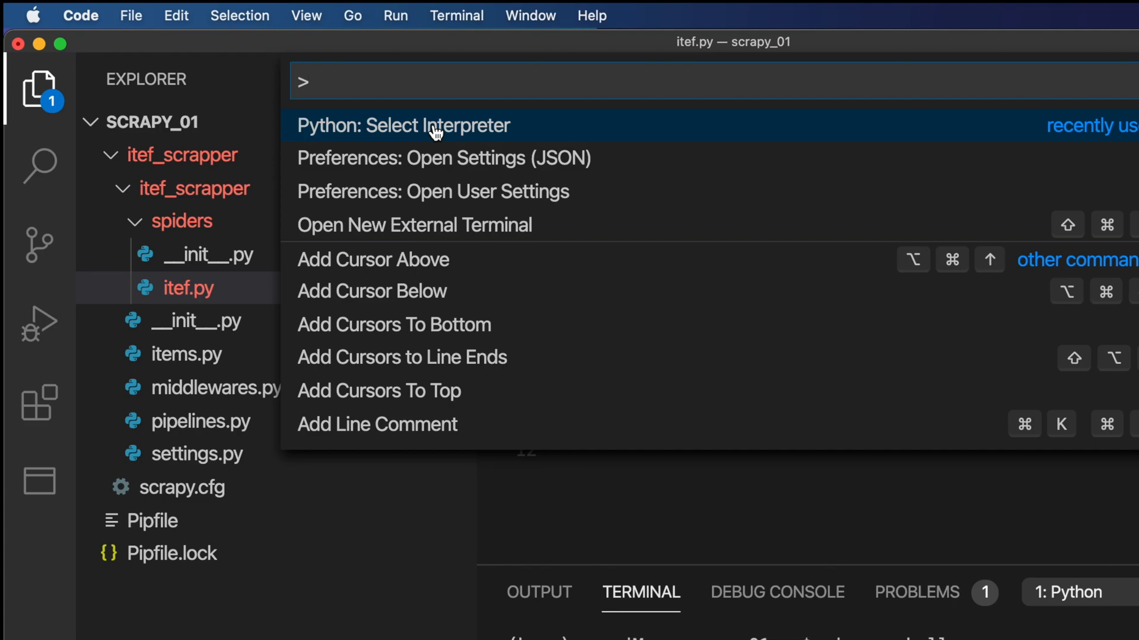
Filter the Command Palette with 'python interpre' and run Python: Select Interpreter
{"action": "type", "text": "python"}
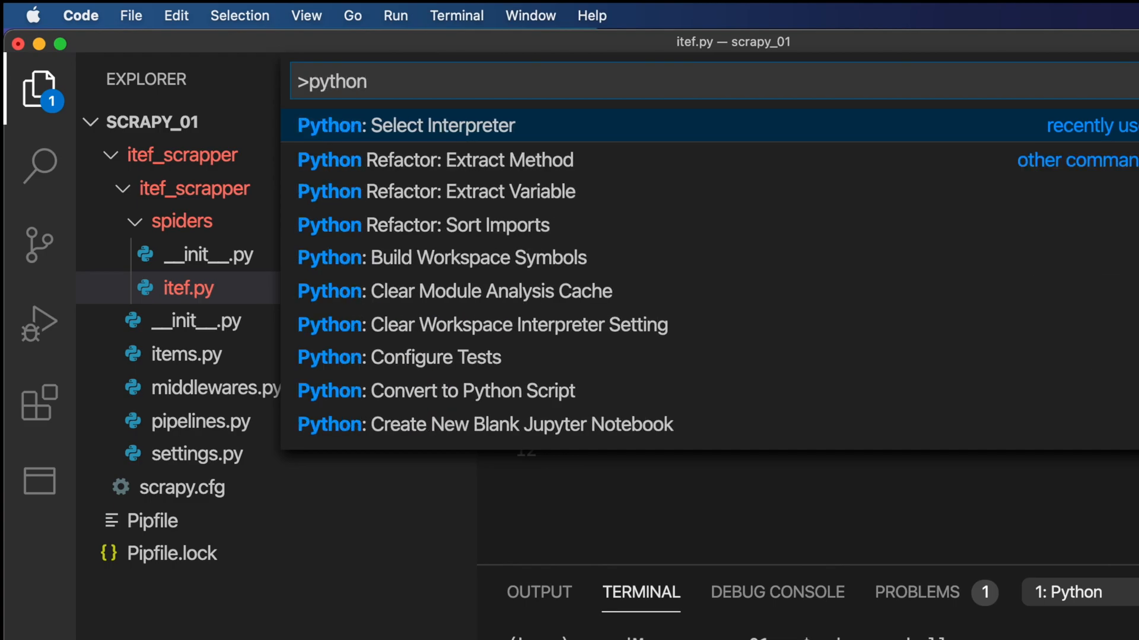
{"action": "type", "text": "interpreter"}
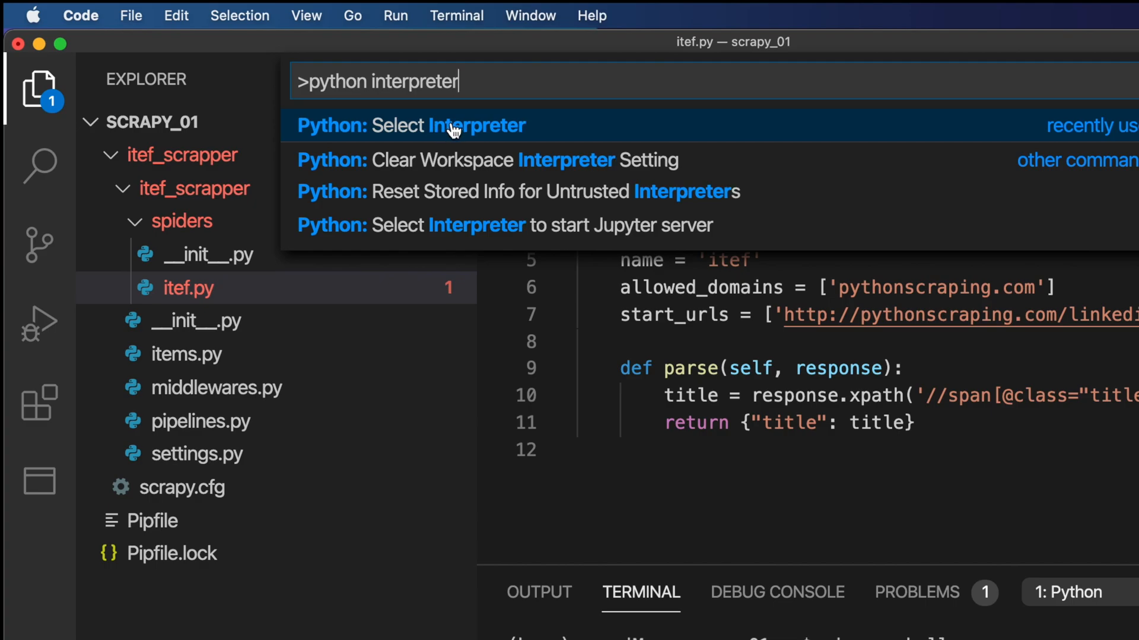
{"action": "mouse_move", "coordinate": [485, 225]}
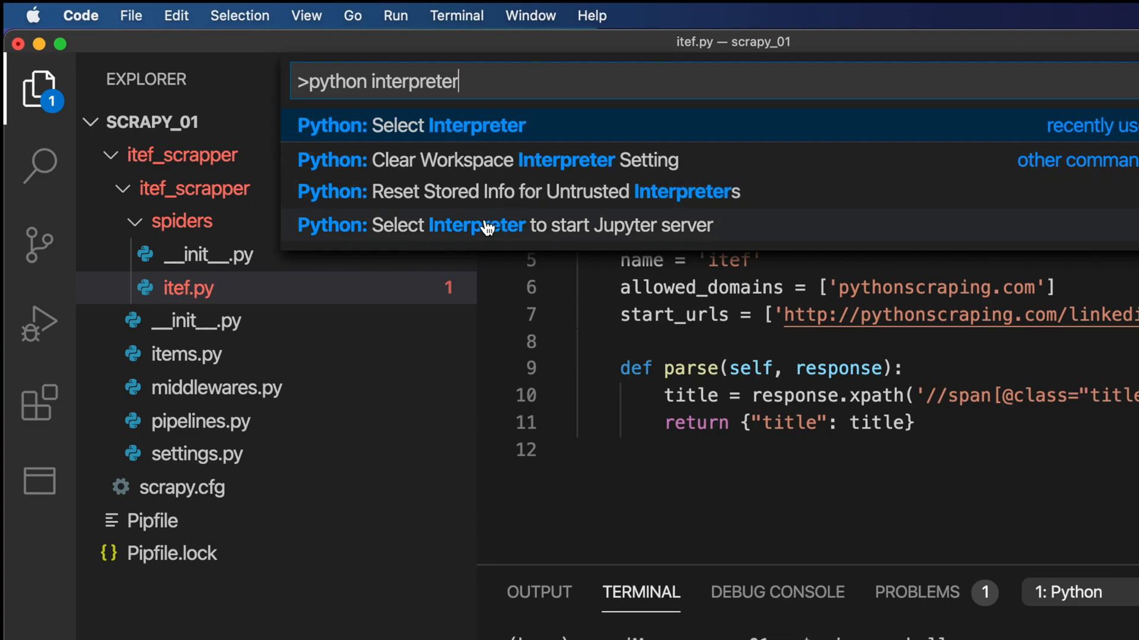
{"action": "mouse_move", "coordinate": [516, 238]}
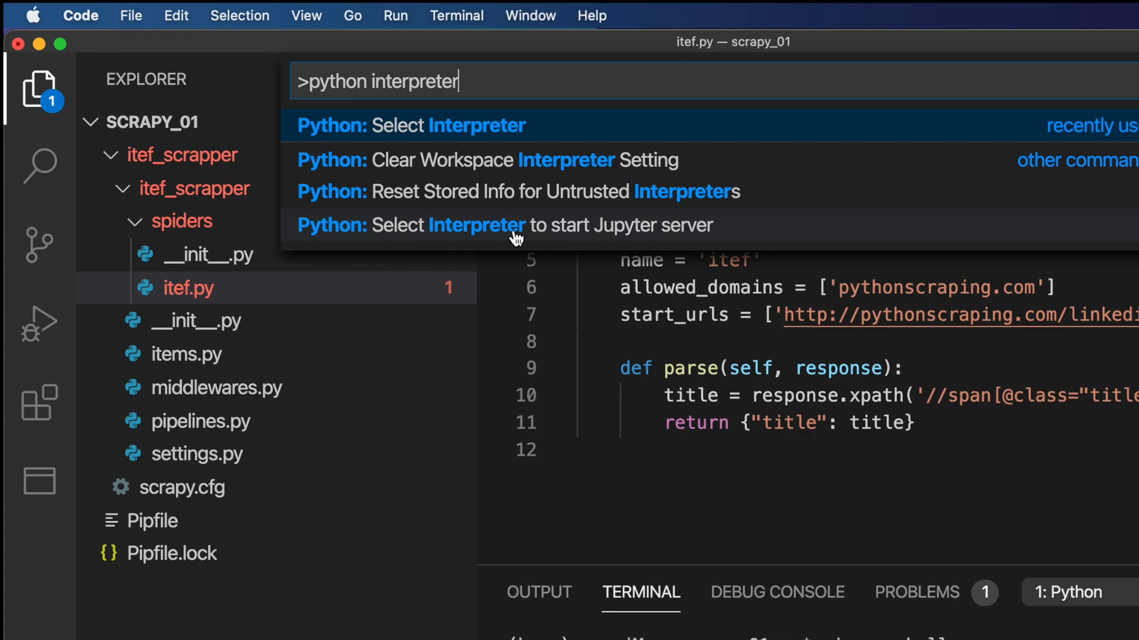
{"action": "mouse_move", "coordinate": [486, 126]}
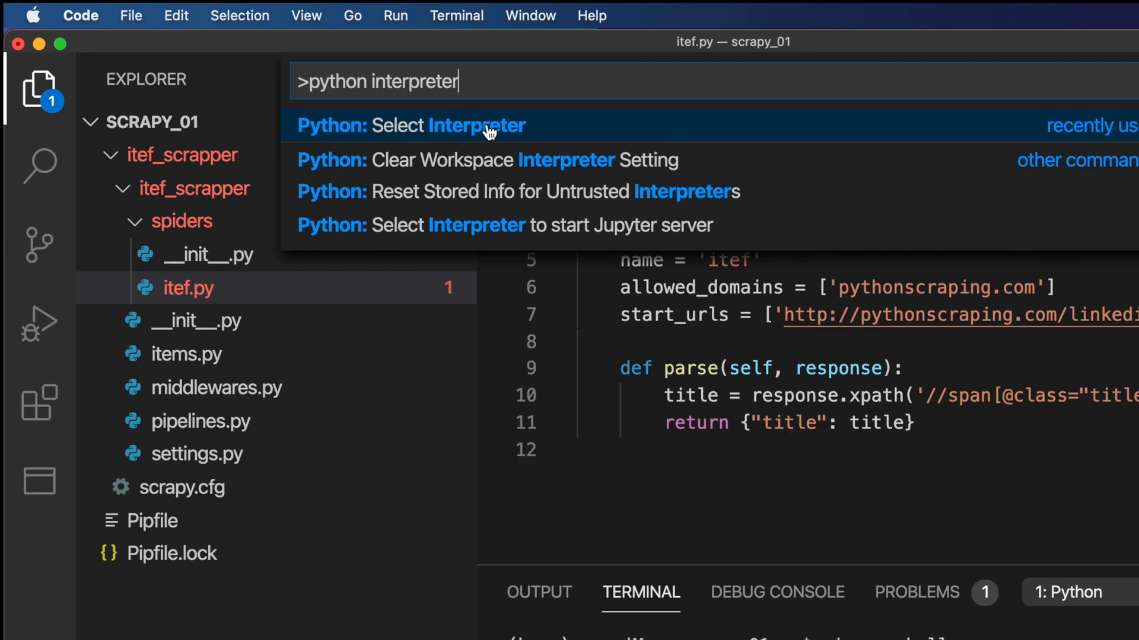
{"action": "mouse_move", "coordinate": [490, 137]}
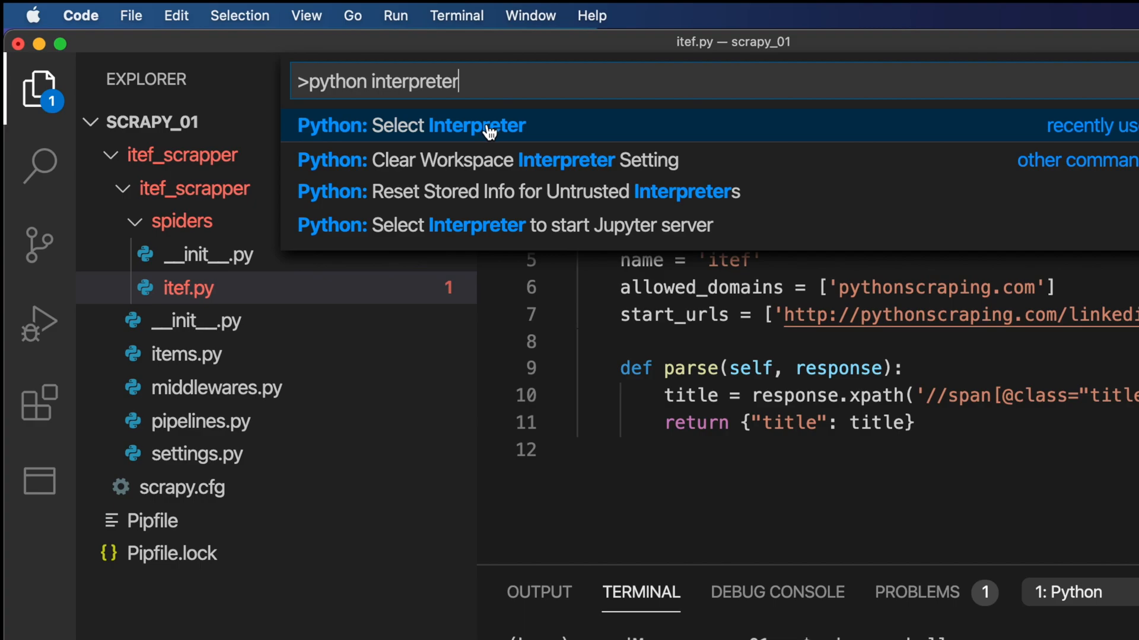
{"action": "left_click", "coordinate": [410, 125]}
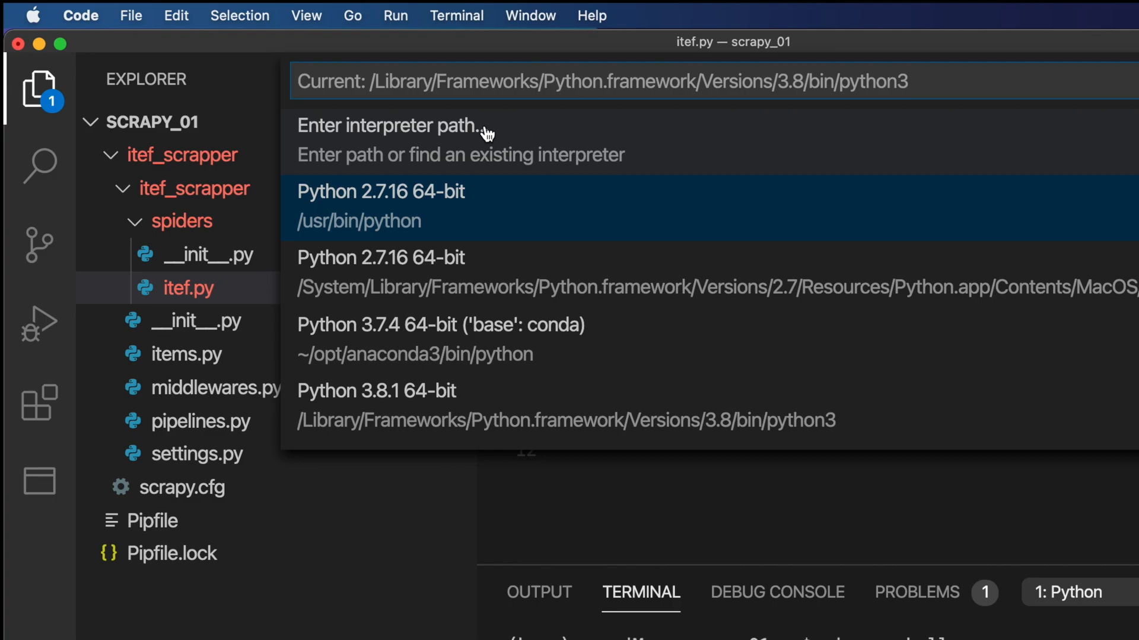
{"action": "mouse_move", "coordinate": [533, 370]}
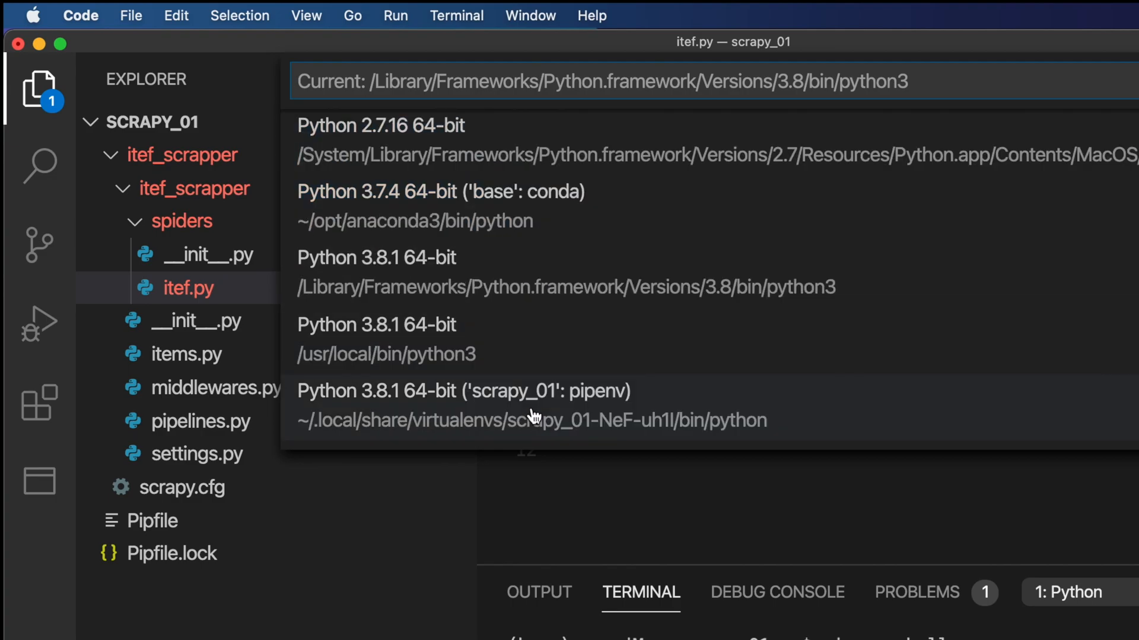
{"action": "mouse_move", "coordinate": [612, 413]}
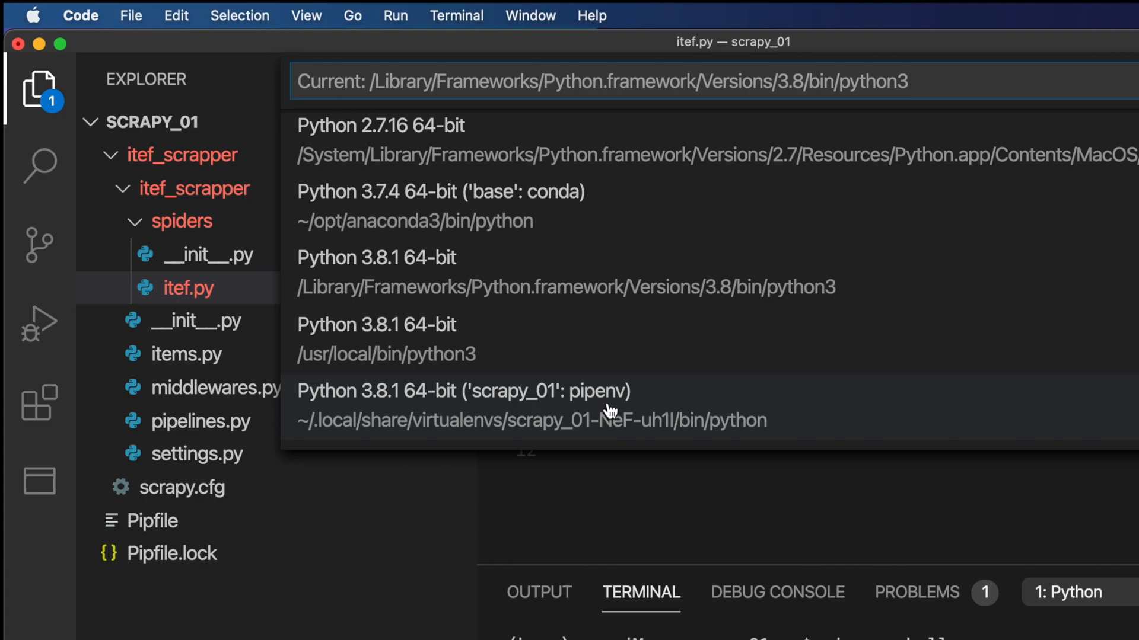
{"action": "mouse_move", "coordinate": [381, 402]}
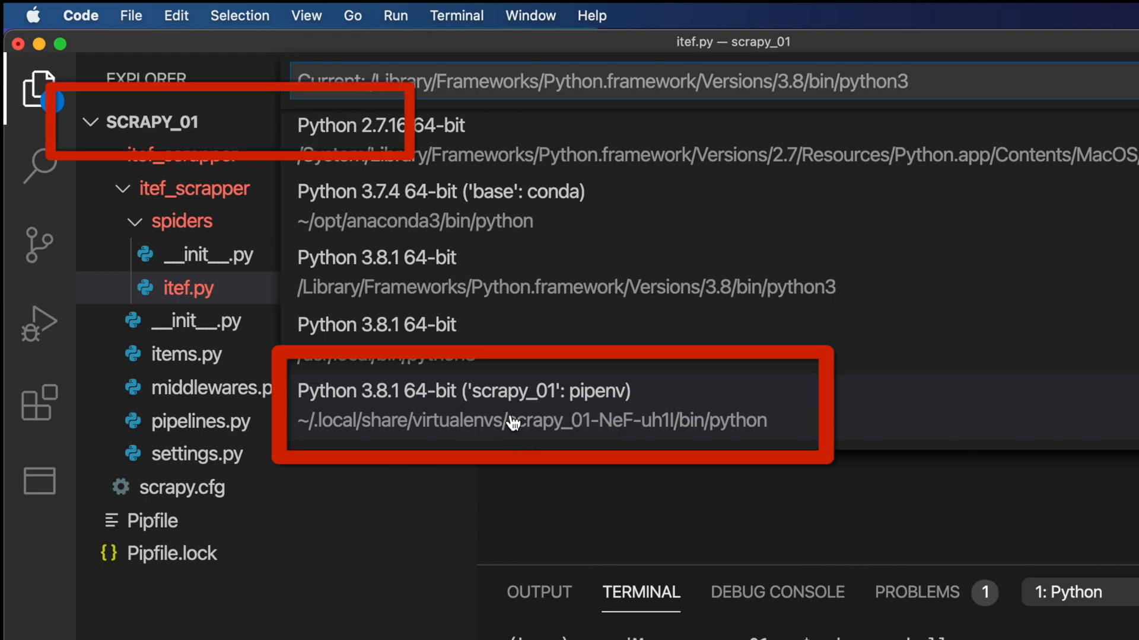
{"action": "mouse_move", "coordinate": [476, 418]}
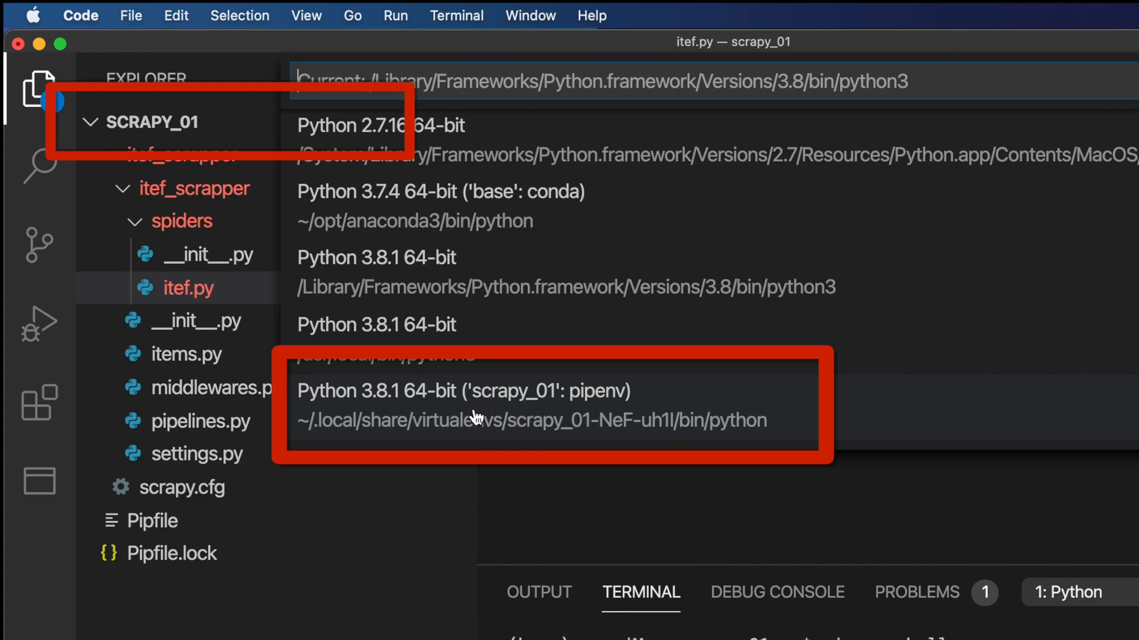
{"action": "mouse_move", "coordinate": [512, 418]}
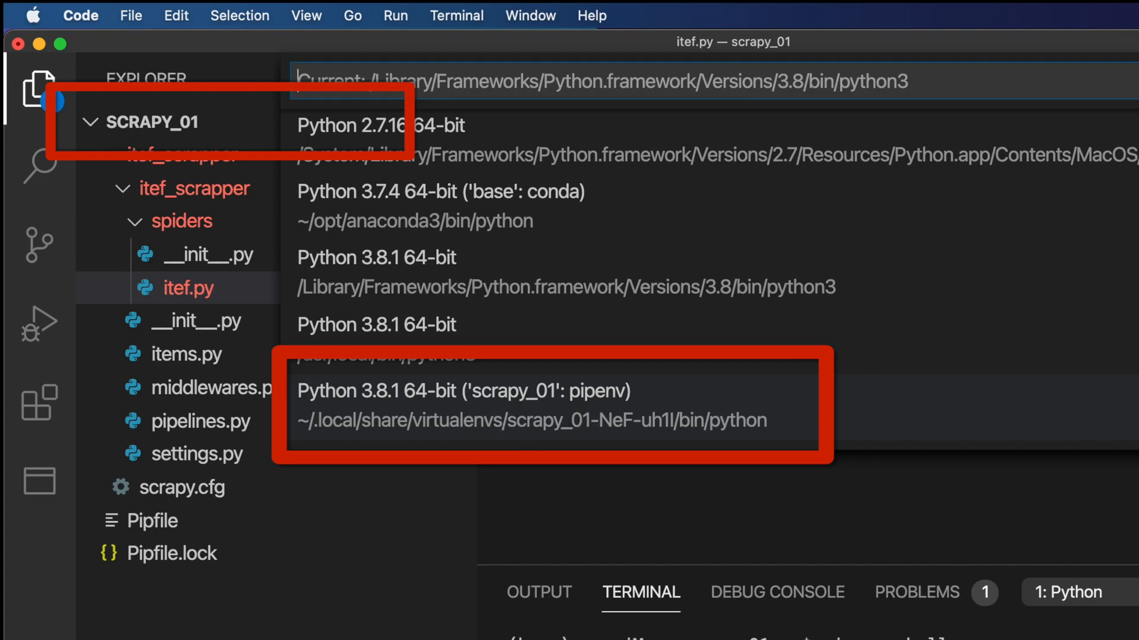
{"action": "mouse_move", "coordinate": [490, 415]}
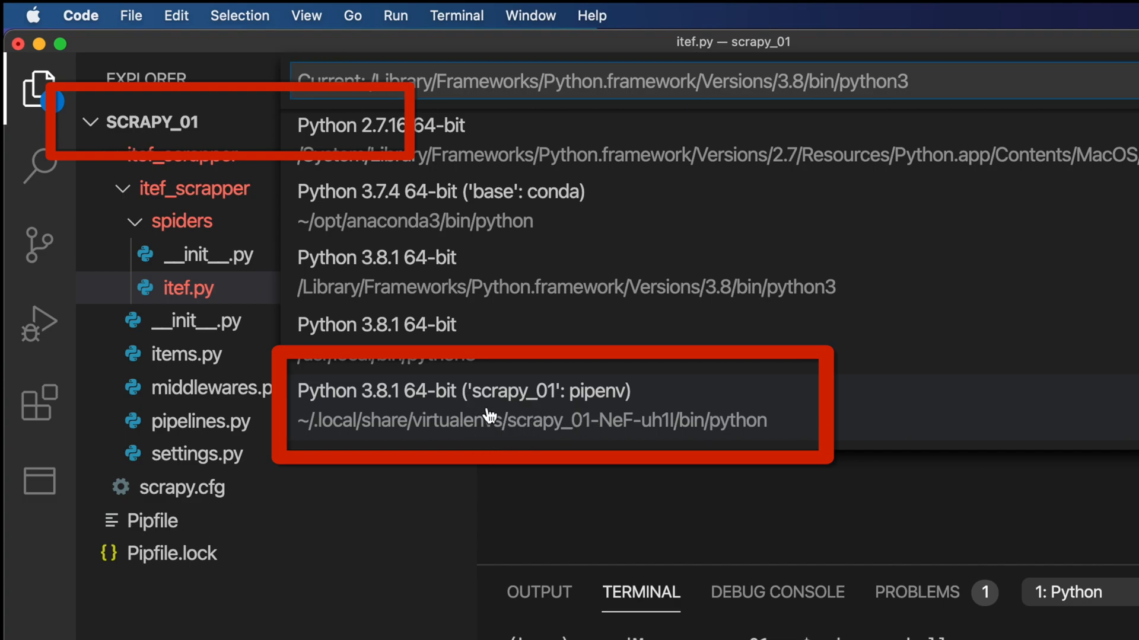
{"action": "mouse_move", "coordinate": [596, 425]}
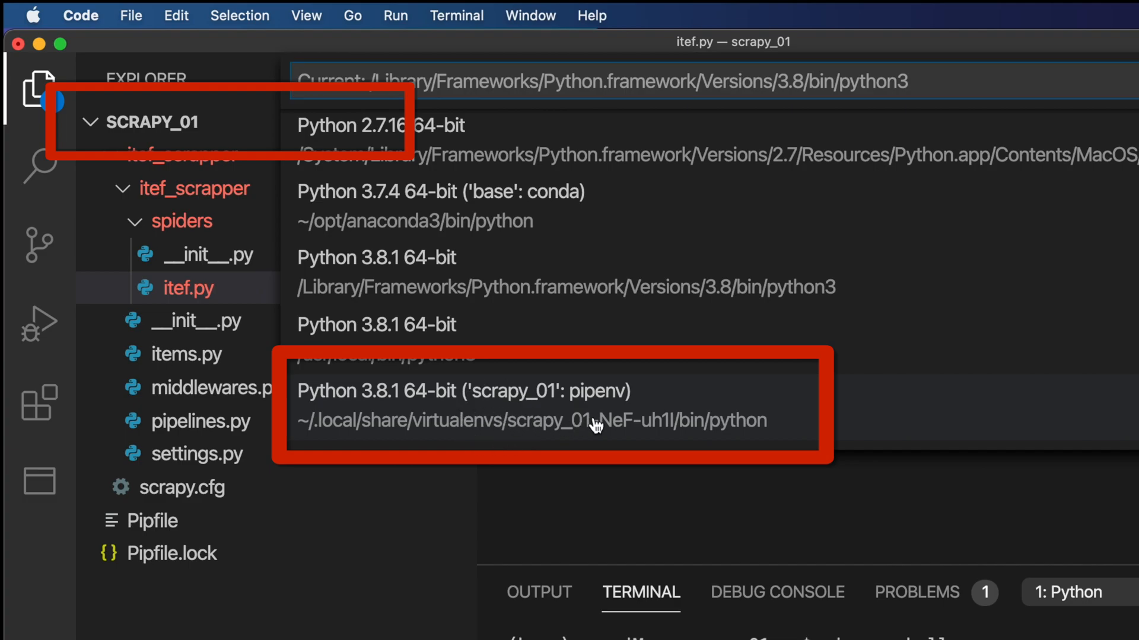
{"action": "mouse_move", "coordinate": [482, 415]}
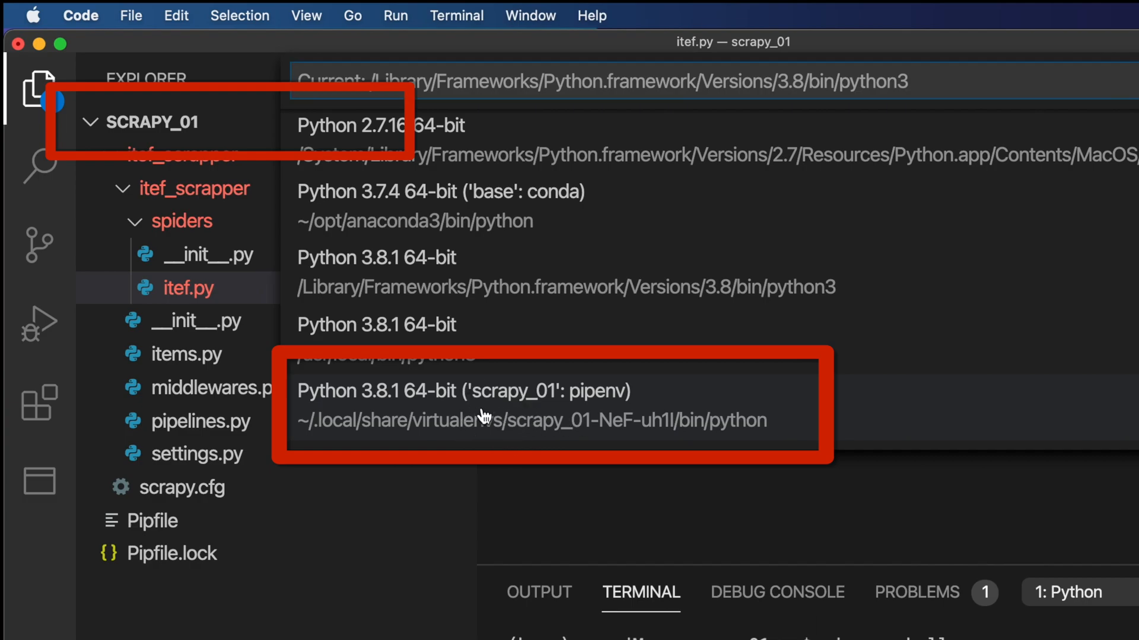
{"action": "mouse_move", "coordinate": [567, 424]}
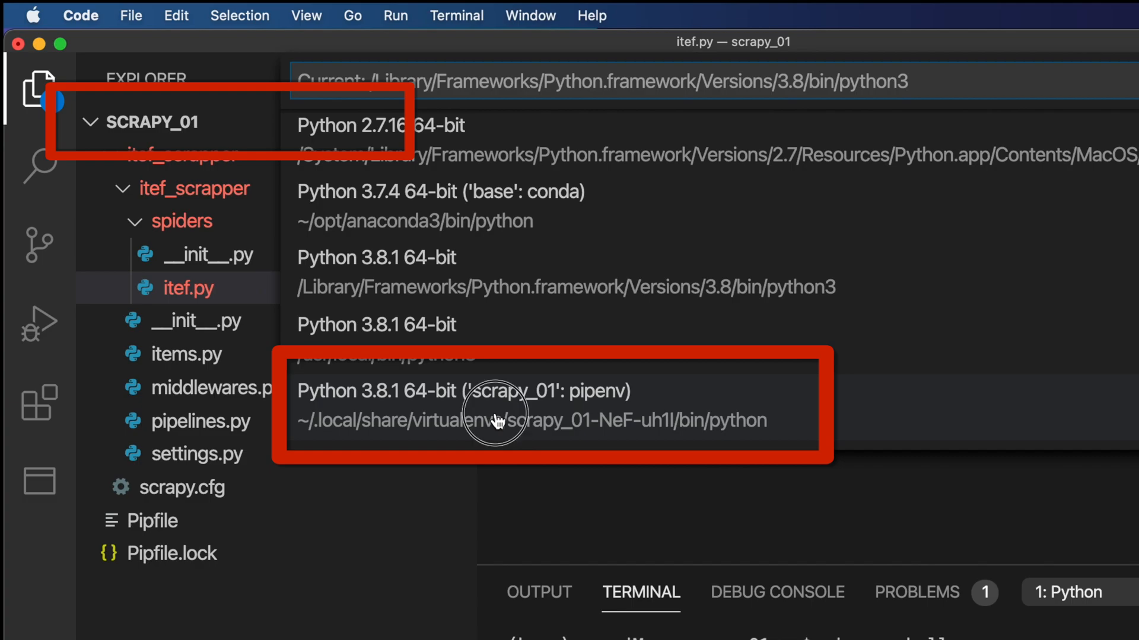
{"action": "mouse_move", "coordinate": [497, 422]}
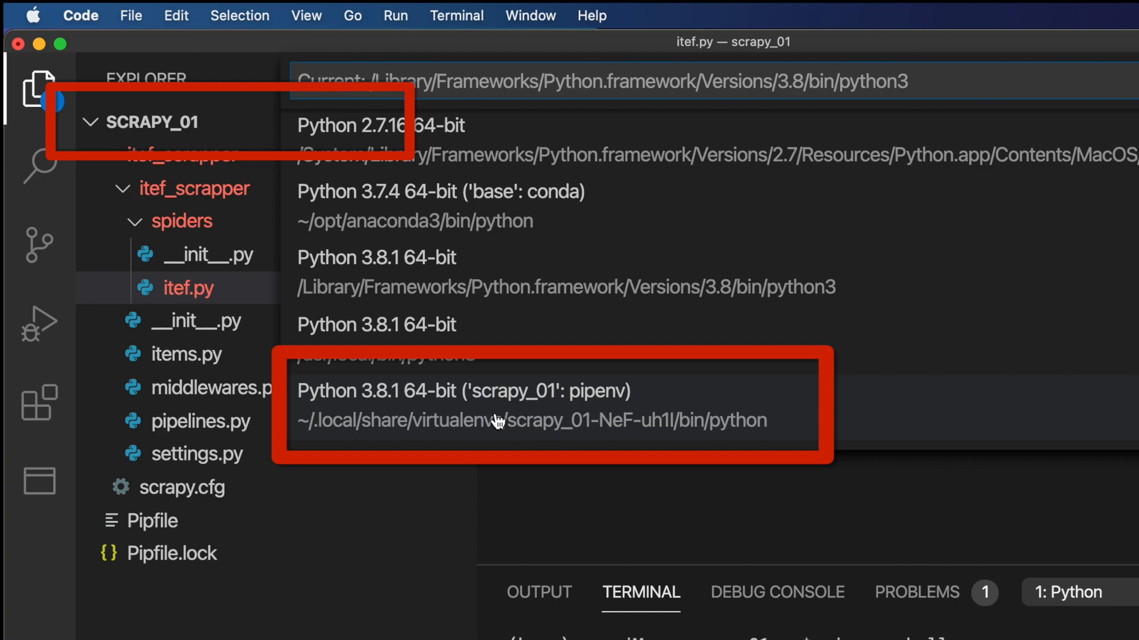
{"action": "mouse_move", "coordinate": [506, 422]}
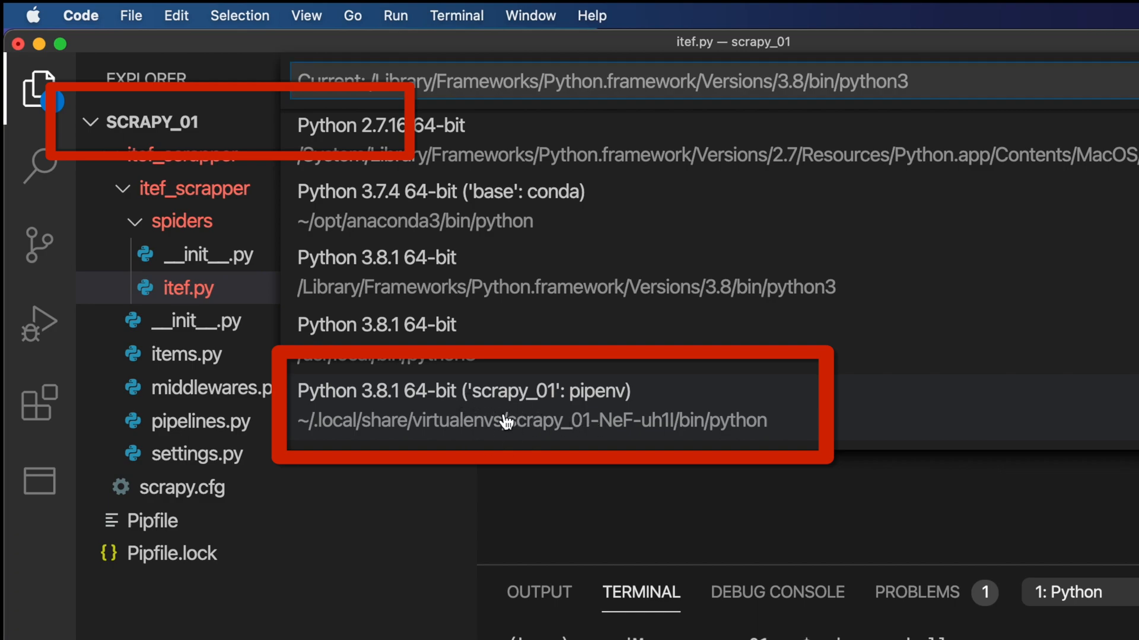
Choose Python 3.8.1 64-bit ('scrapy_01': pipenv) as the project interpreter
{"action": "left_click", "coordinate": [461, 390]}
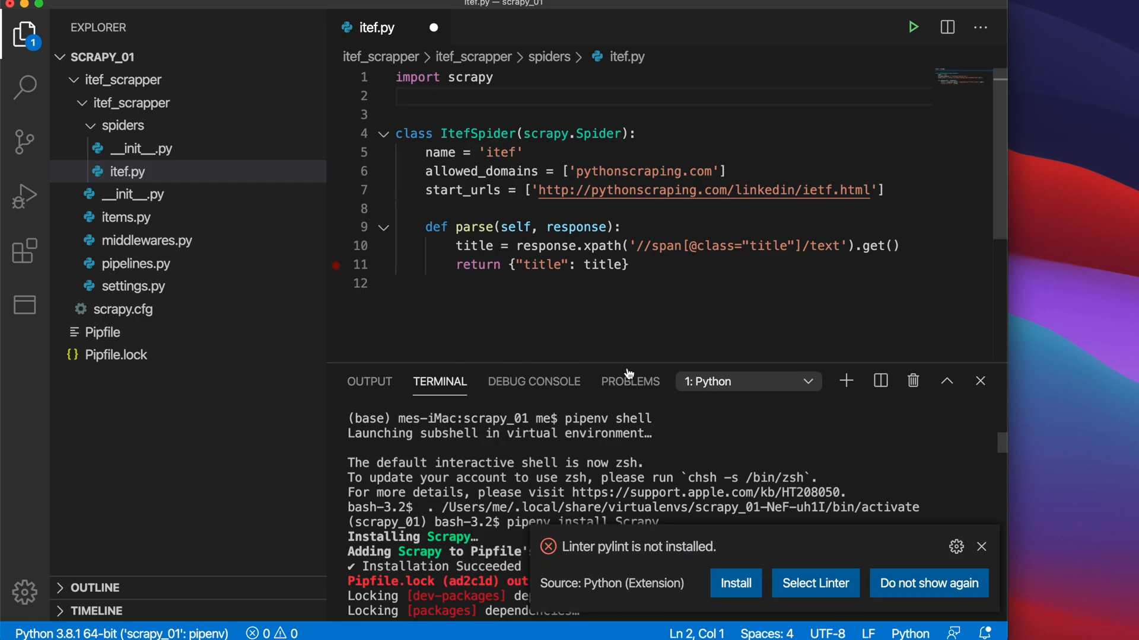
{"action": "mouse_move", "coordinate": [811, 451]}
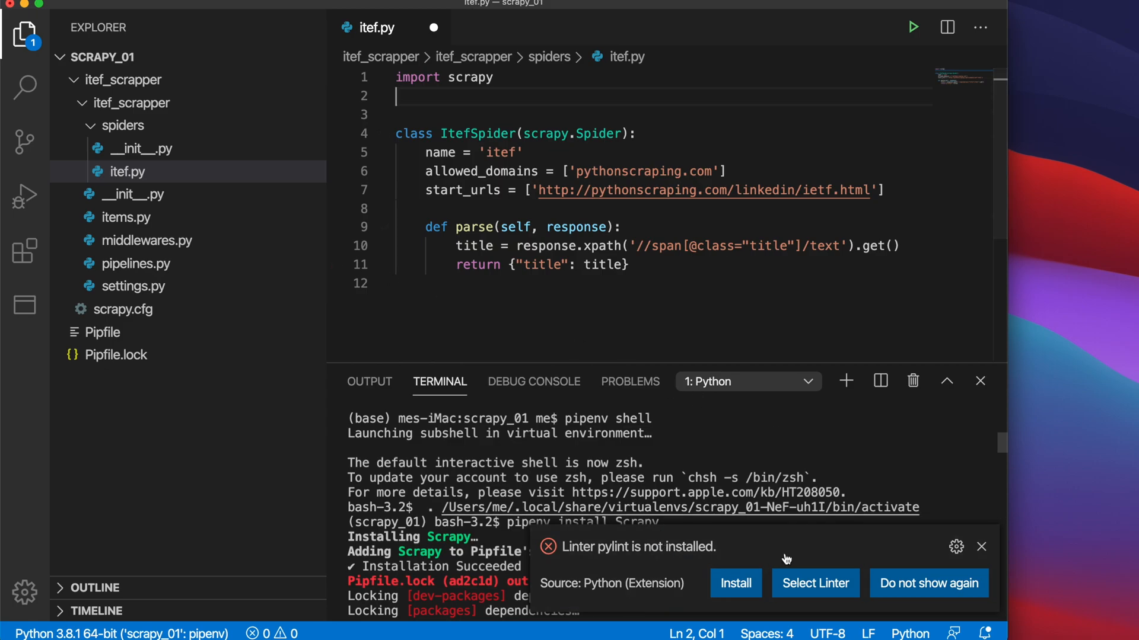
{"action": "mouse_move", "coordinate": [700, 592]}
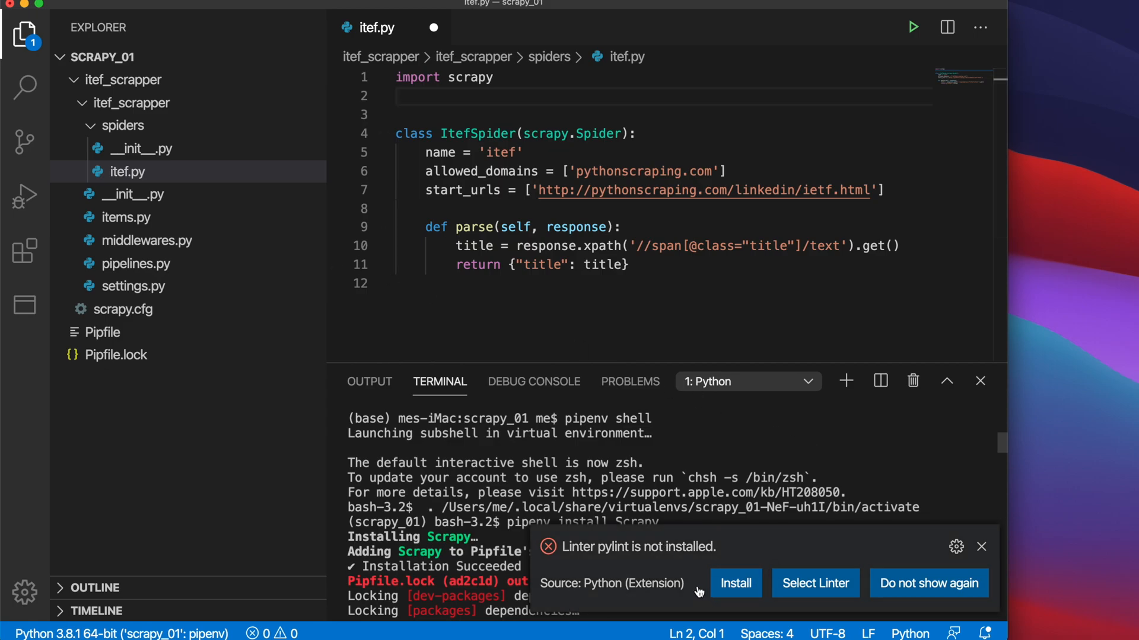
{"action": "mouse_move", "coordinate": [643, 577]}
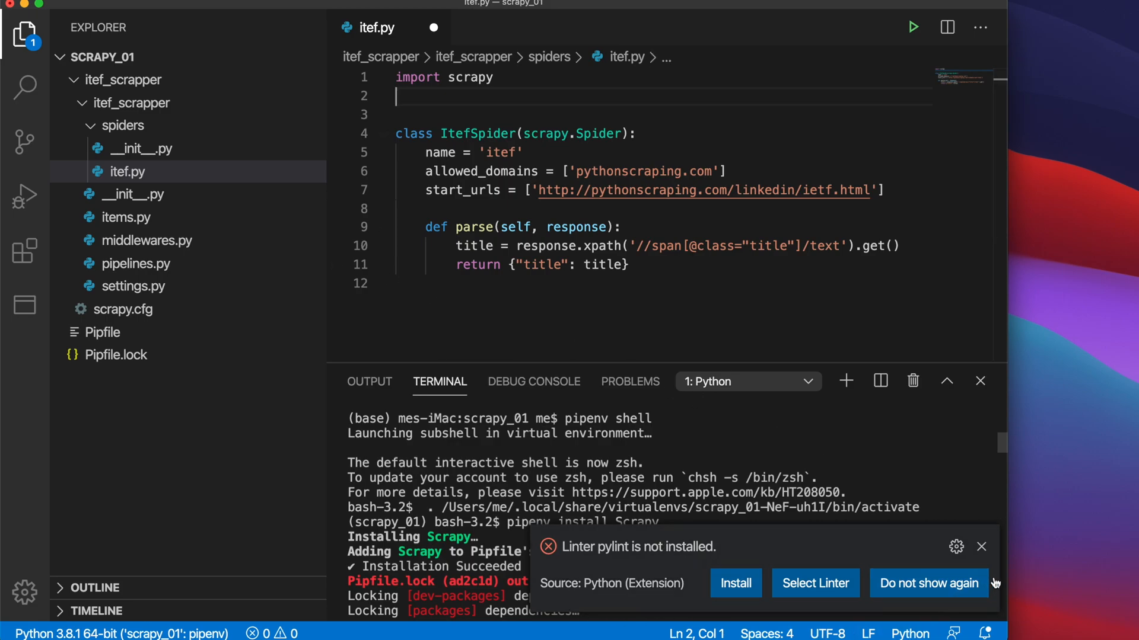
{"action": "mouse_move", "coordinate": [735, 584]}
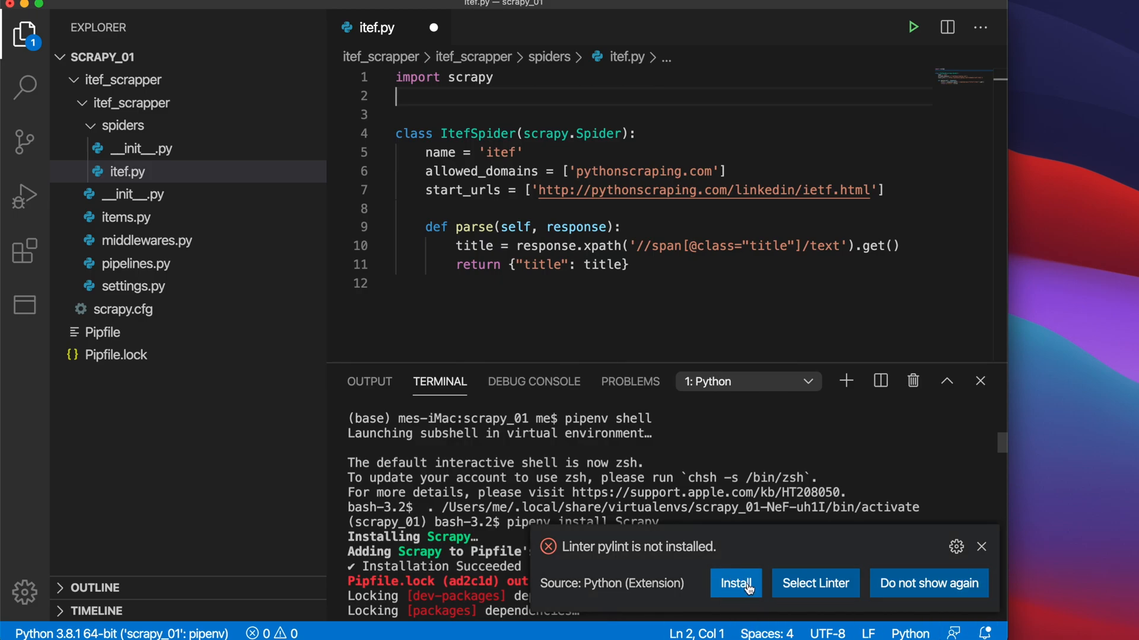
{"action": "mouse_move", "coordinate": [856, 565]}
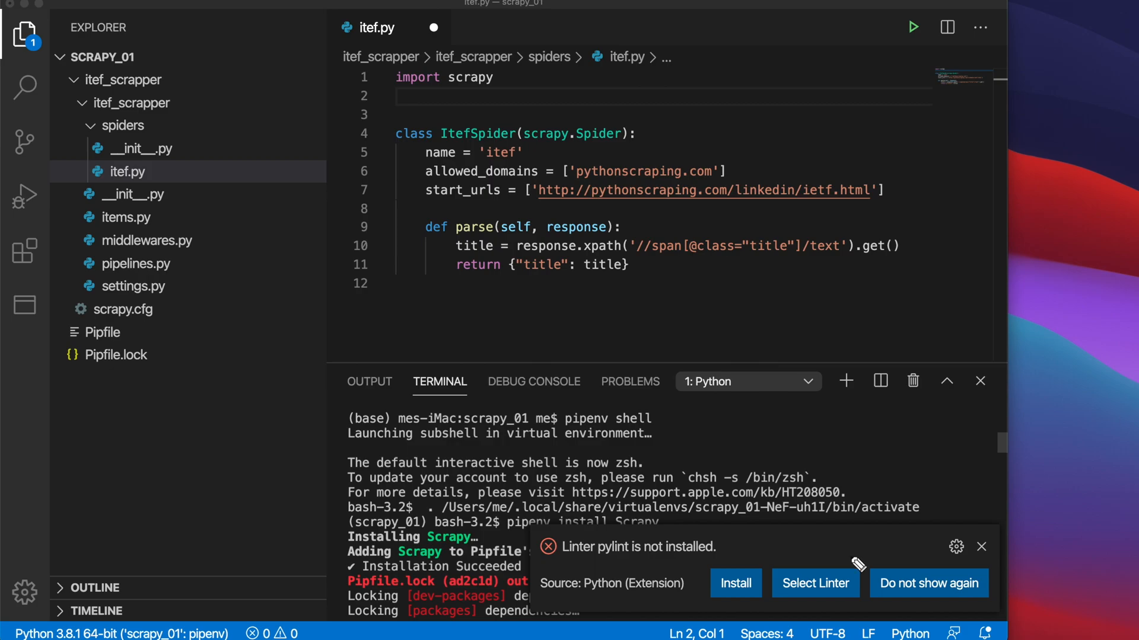
{"action": "mouse_move", "coordinate": [853, 620]}
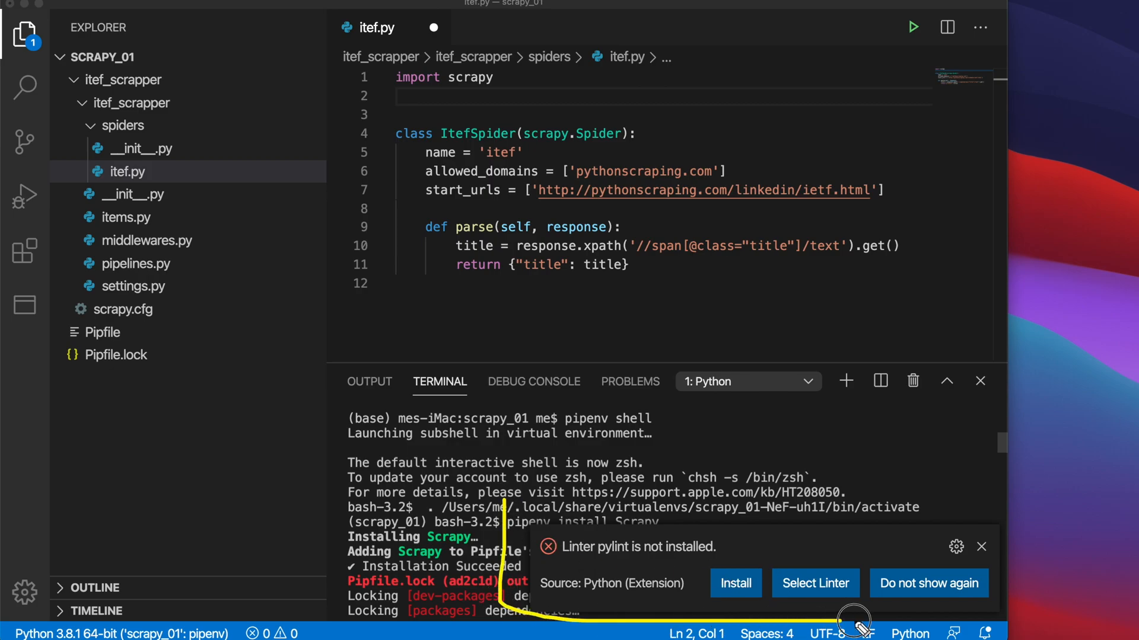